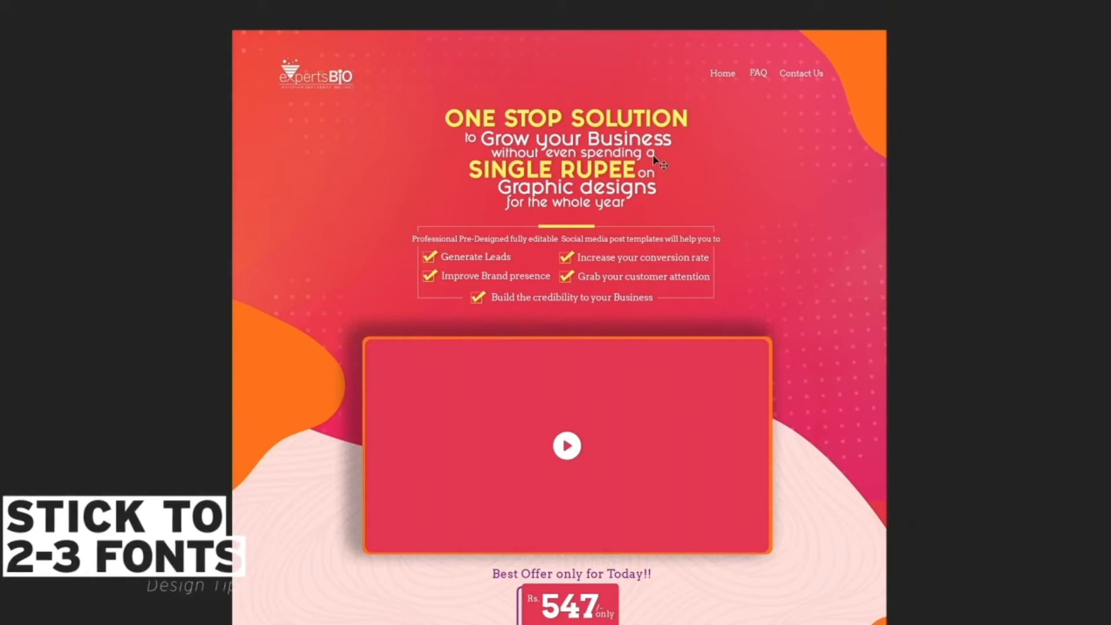
scroll("up", 3)
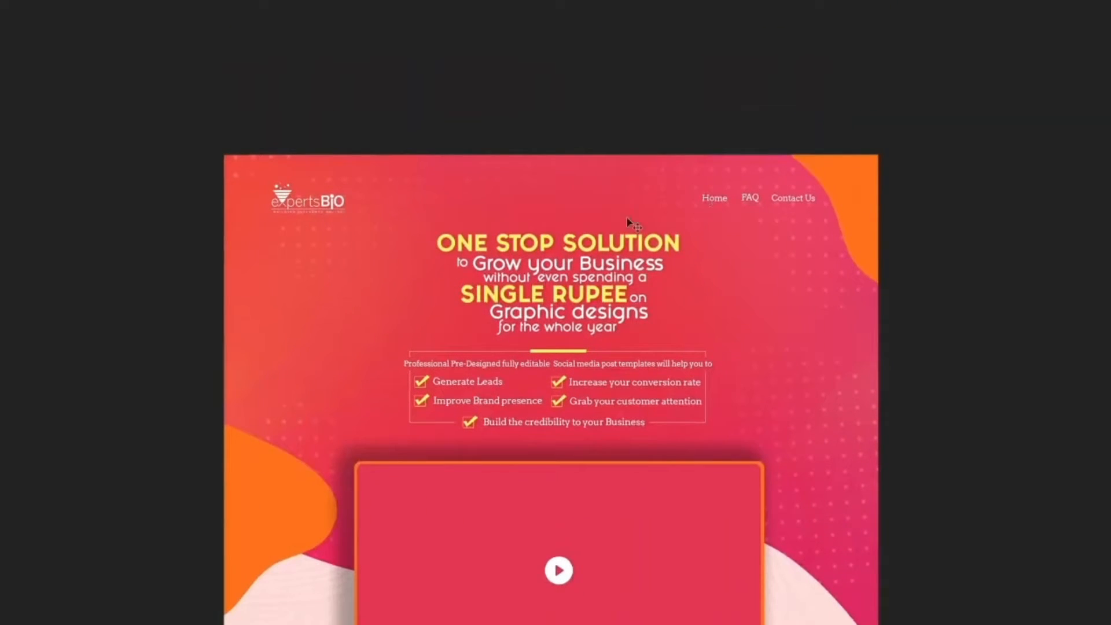
mouse_move(531, 337)
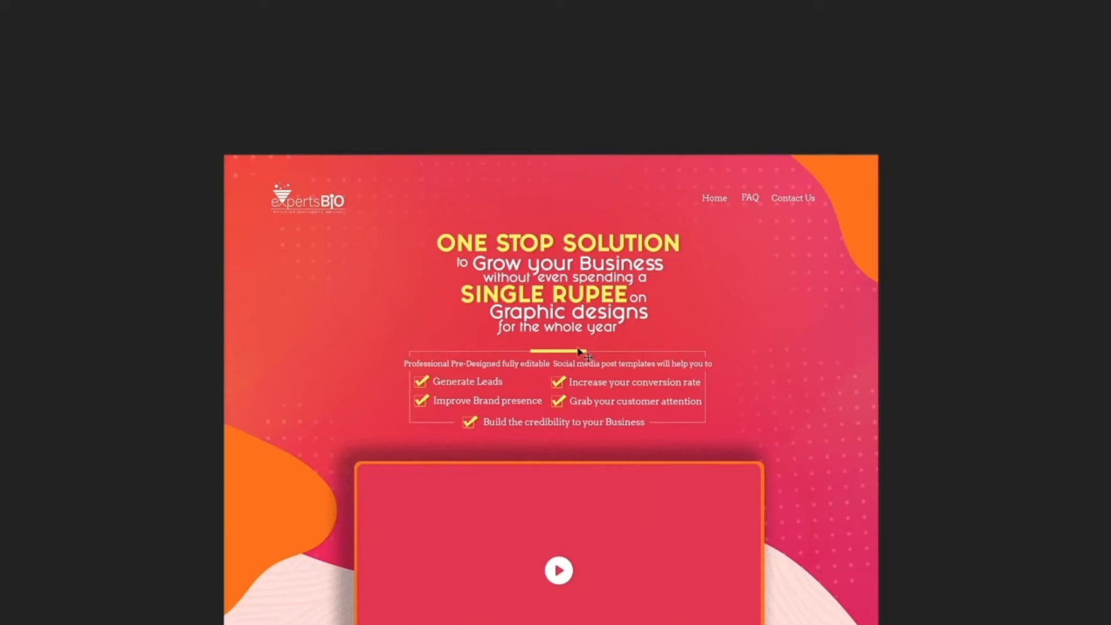
mouse_move(588, 239)
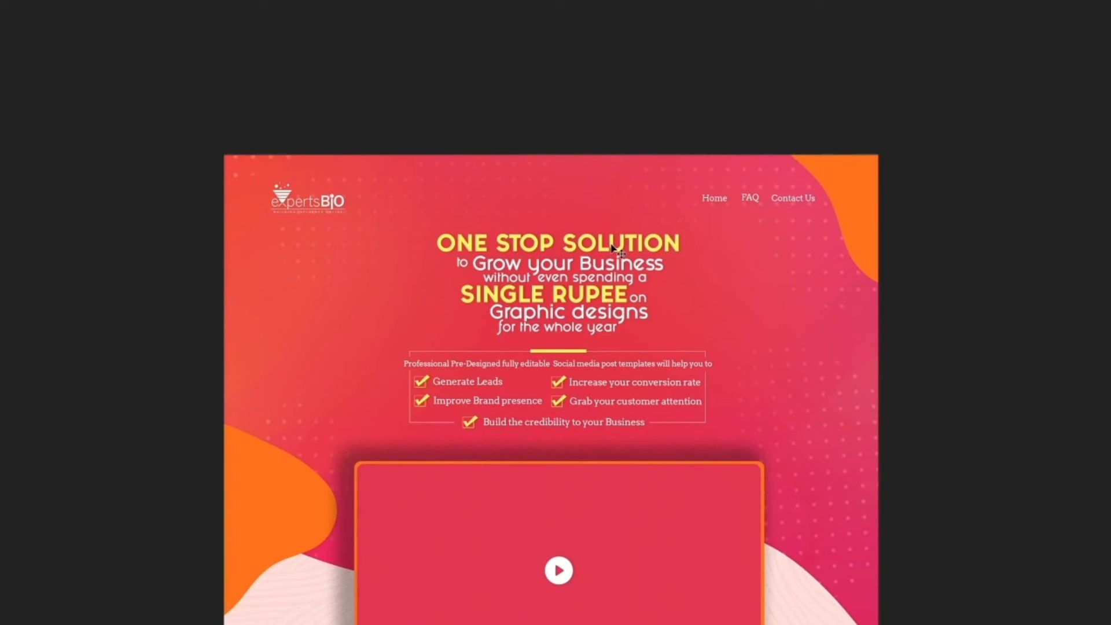
mouse_move(662, 271)
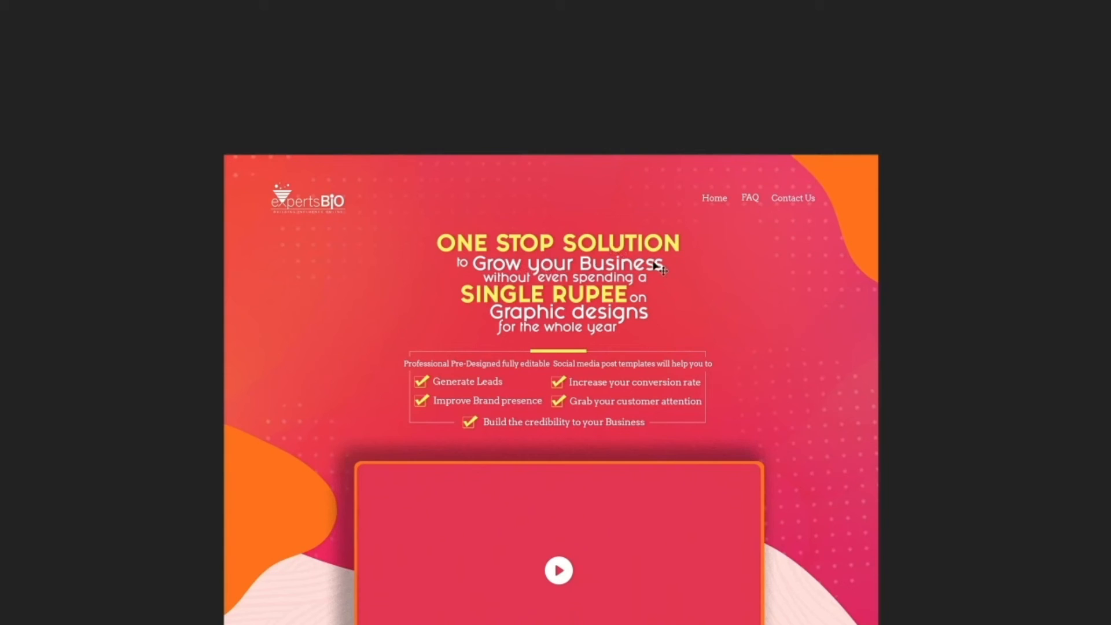
mouse_move(623, 254)
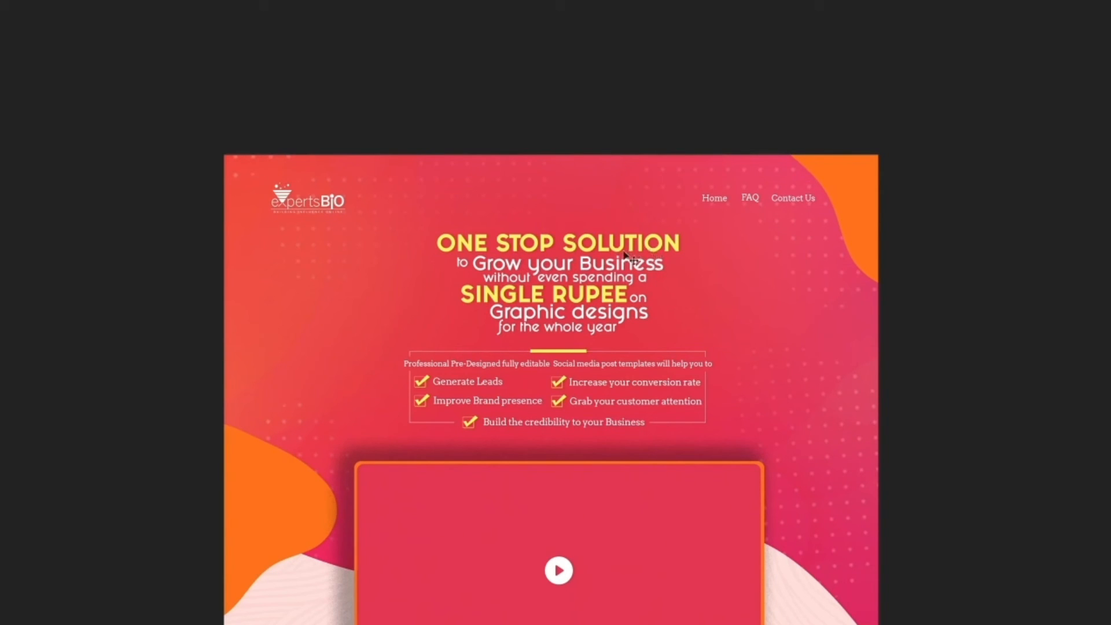
mouse_move(641, 276)
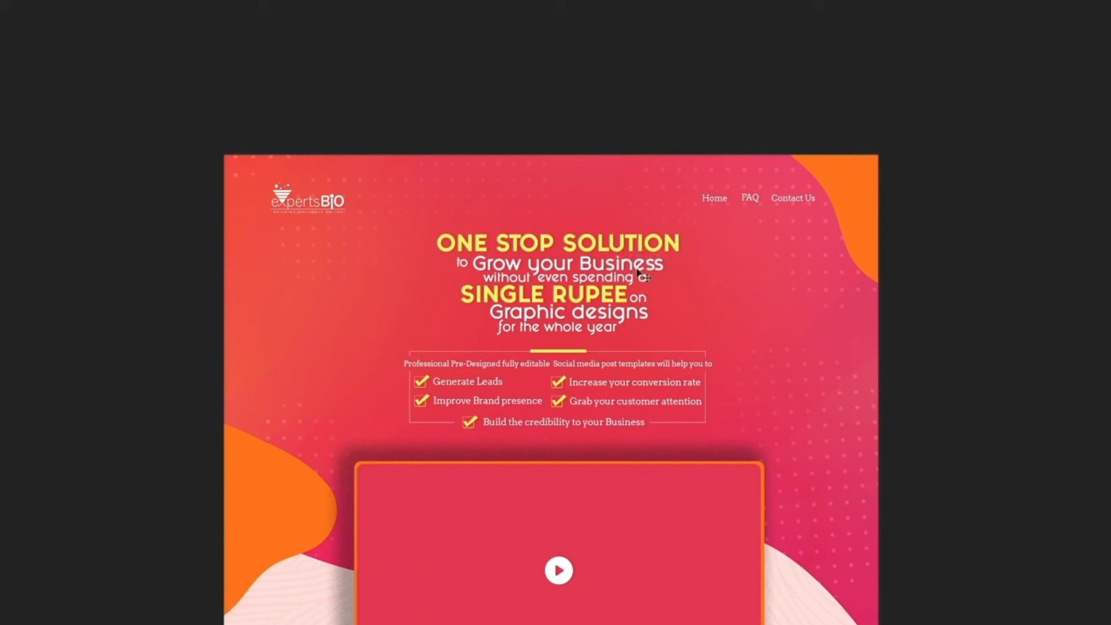